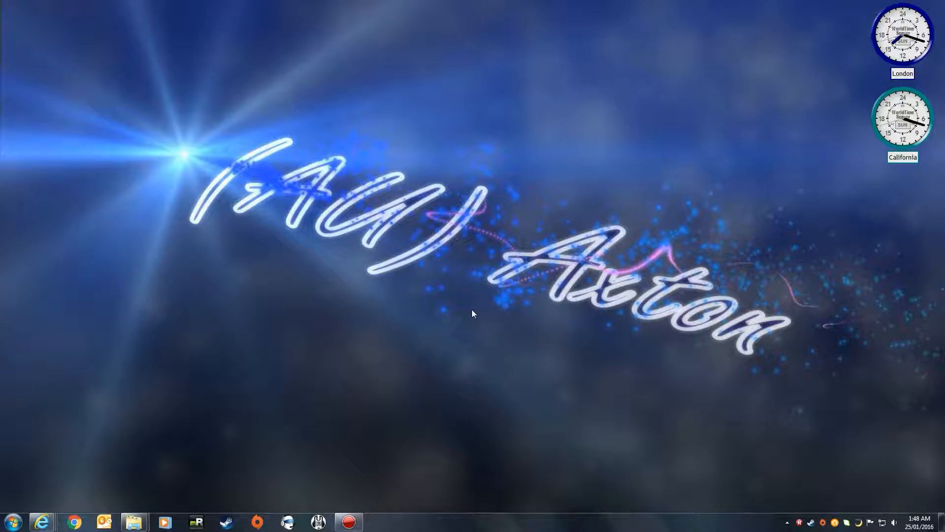
{"action": "mouse_move", "coordinate": [451, 301]}
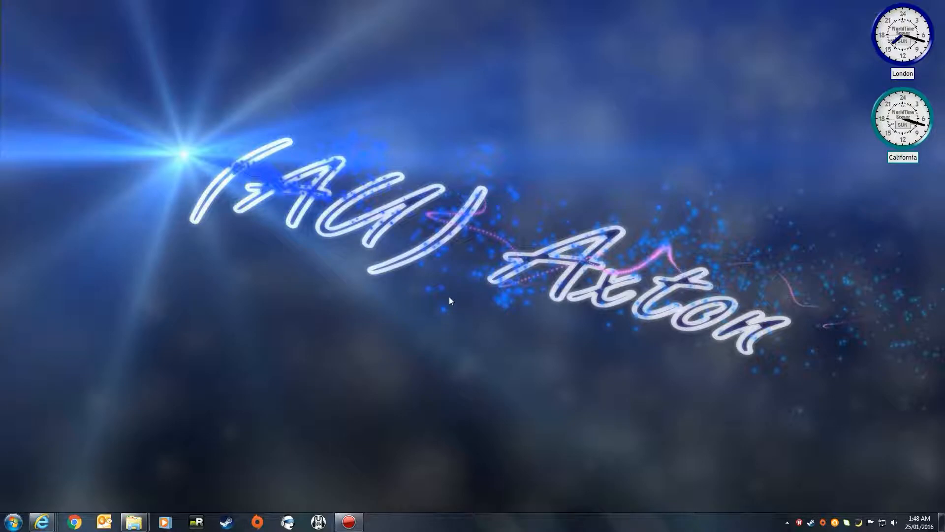
{"action": "mouse_move", "coordinate": [171, 415]}
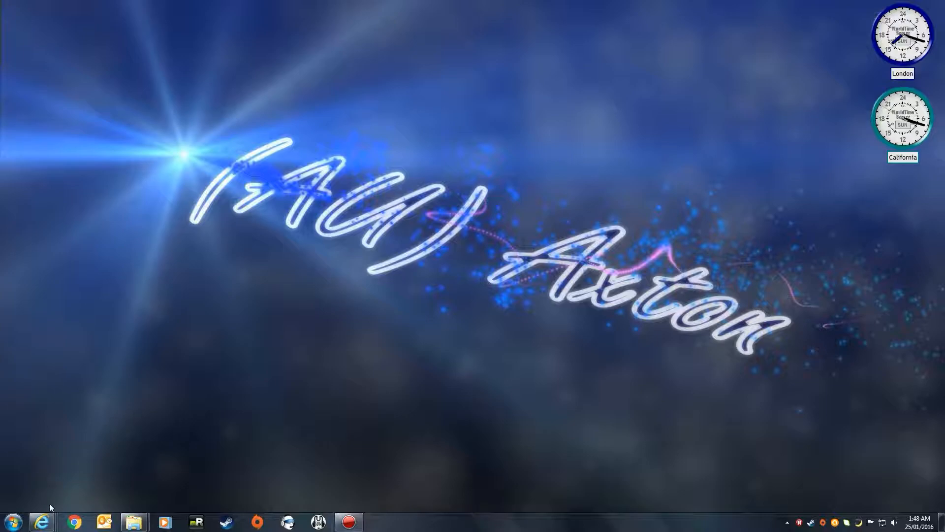
{"action": "mouse_move", "coordinate": [42, 522]}
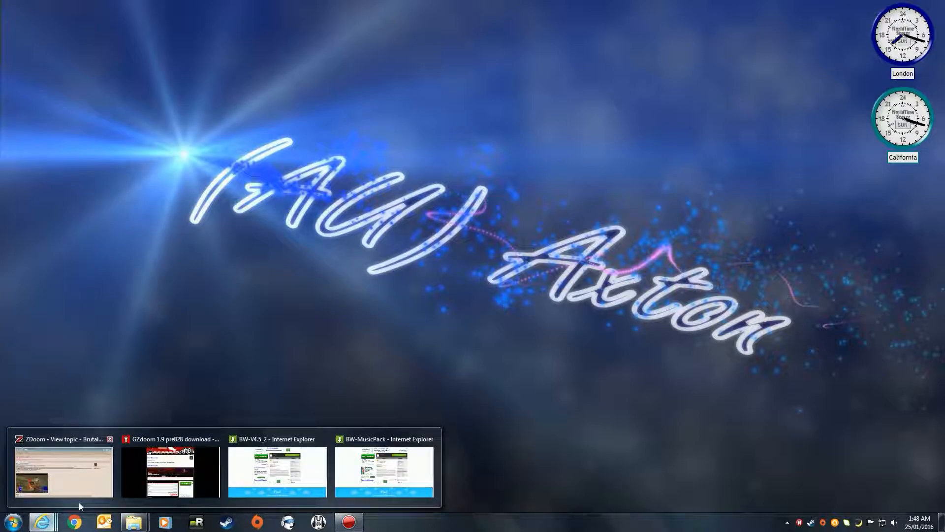
Bring up the ModDB GZDoom 1.9 pre828 download page from the taskbar preview
{"action": "left_click", "coordinate": [171, 472]}
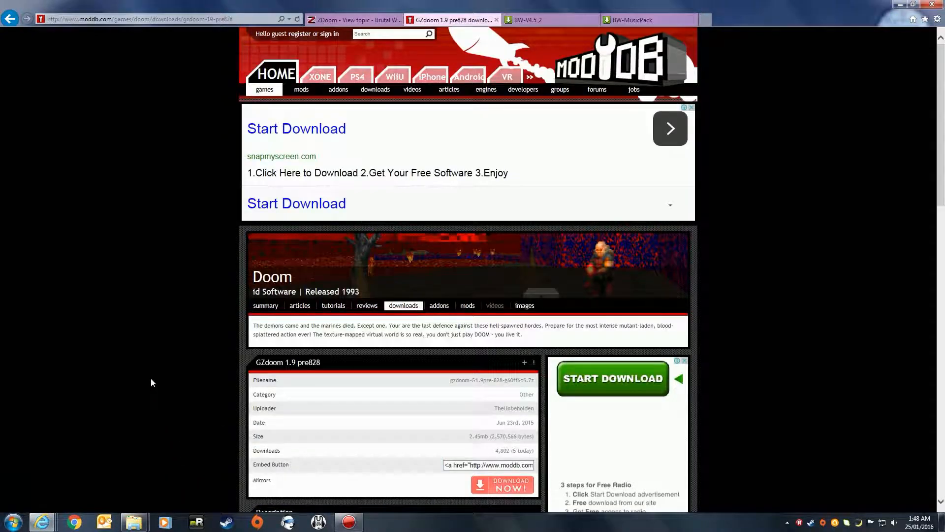
{"action": "mouse_move", "coordinate": [476, 7]}
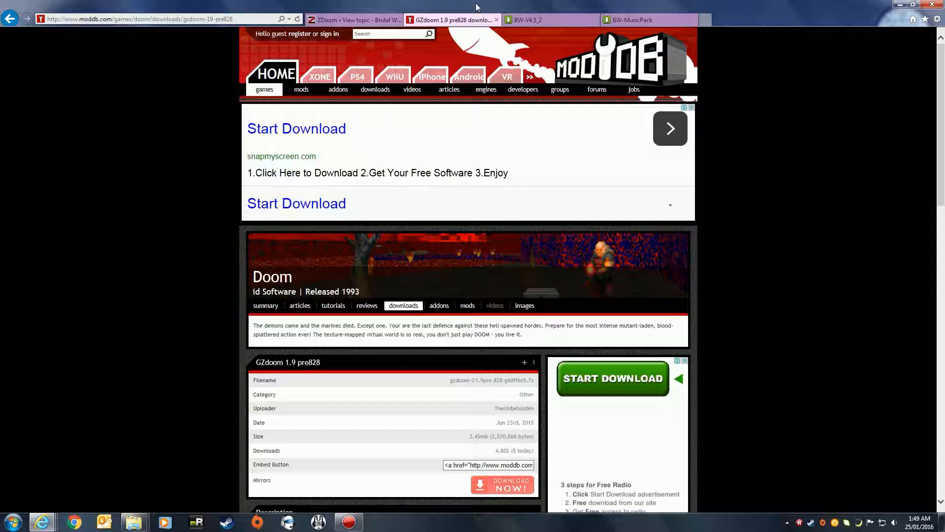
{"action": "mouse_move", "coordinate": [352, 20]}
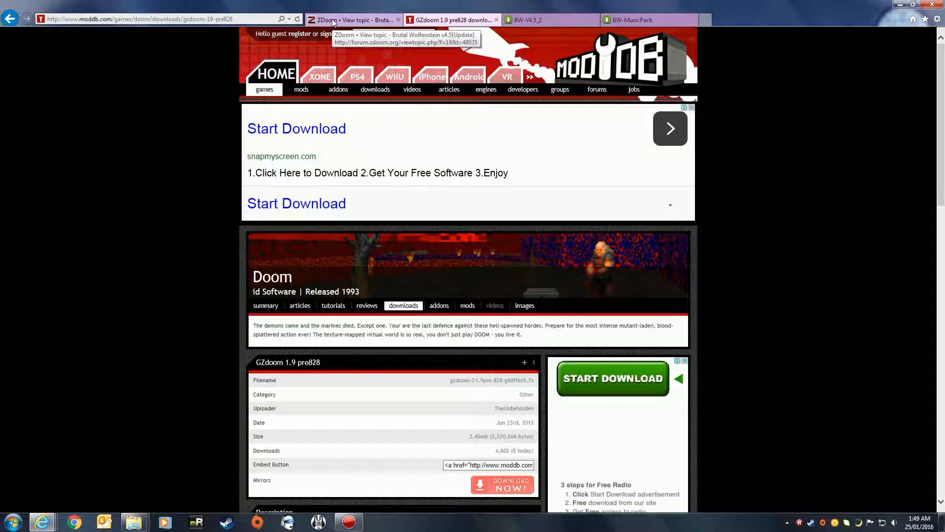
Review the Brutal Wolfenstein v4.5 ZDoom forum topic and its mod and music pack download links
{"action": "left_click", "coordinate": [352, 20]}
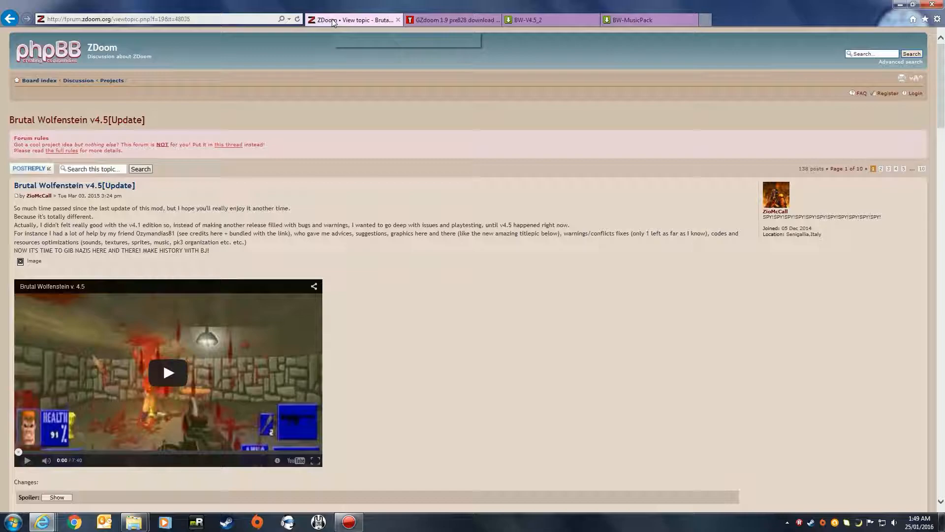
{"action": "mouse_move", "coordinate": [270, 216]}
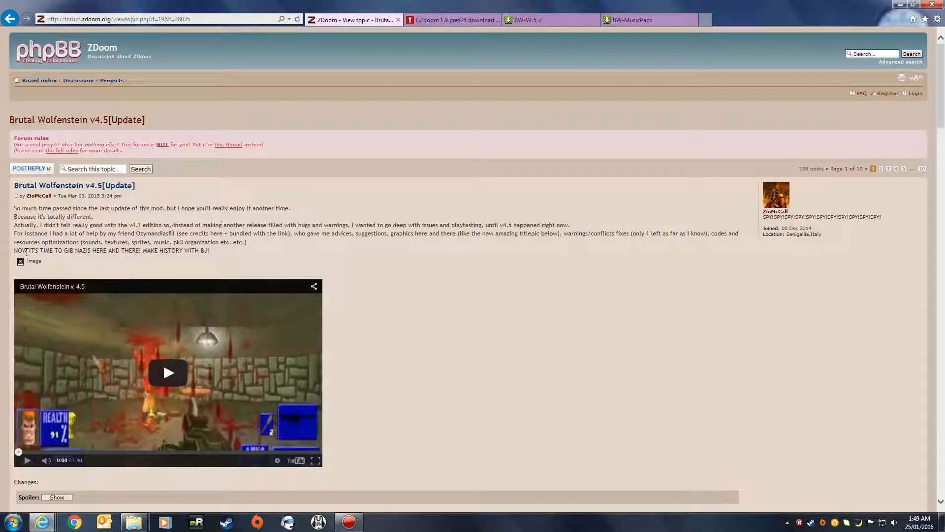
{"action": "scroll", "scroll_direction": "down", "scroll_amount": 3}
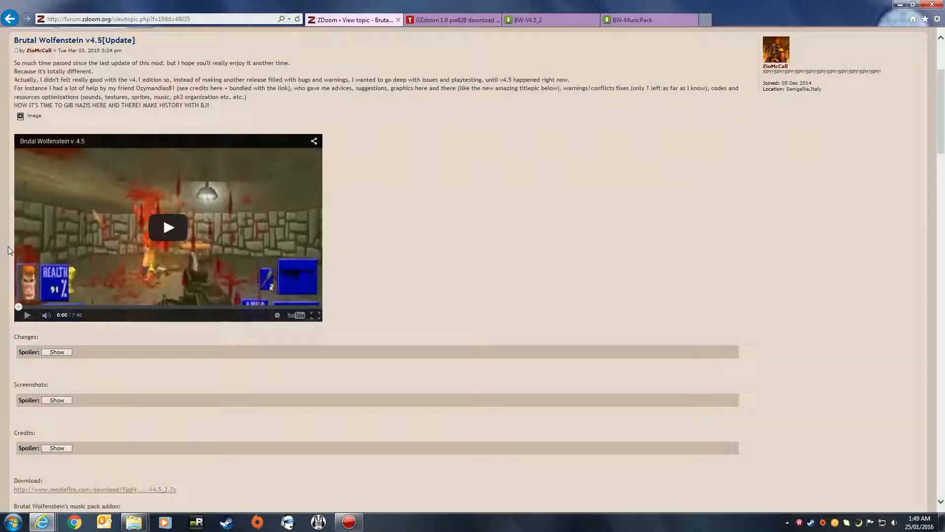
{"action": "scroll", "scroll_direction": "down", "scroll_amount": 3}
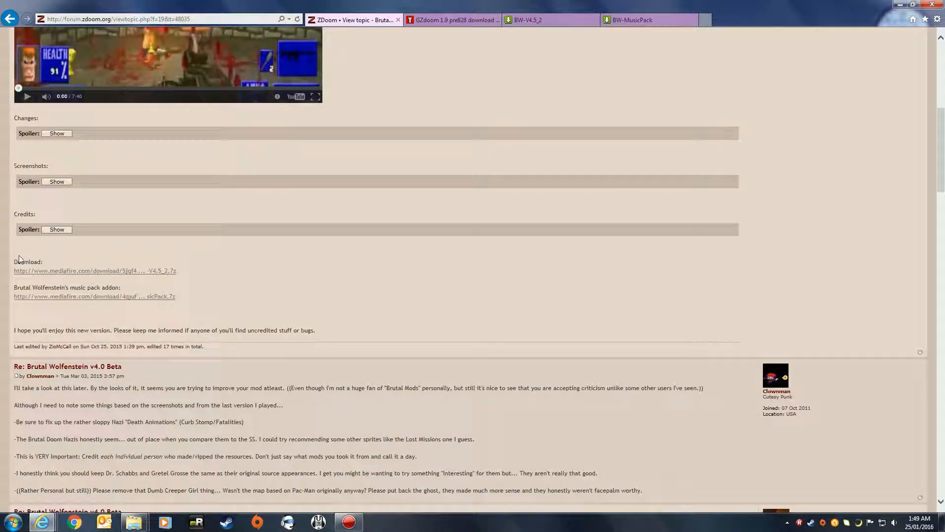
{"action": "mouse_move", "coordinate": [92, 302]}
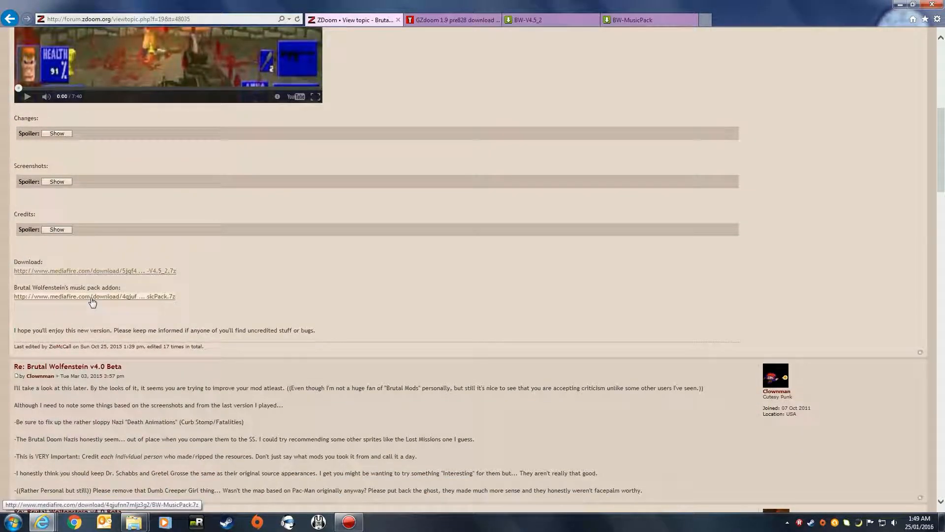
{"action": "mouse_move", "coordinate": [633, 241]}
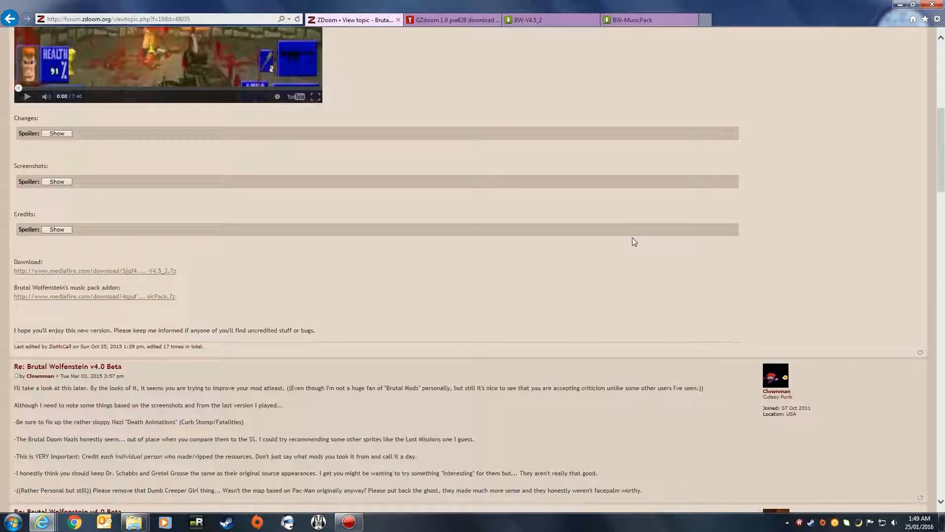
{"action": "scroll", "scroll_direction": "up", "scroll_amount": 3}
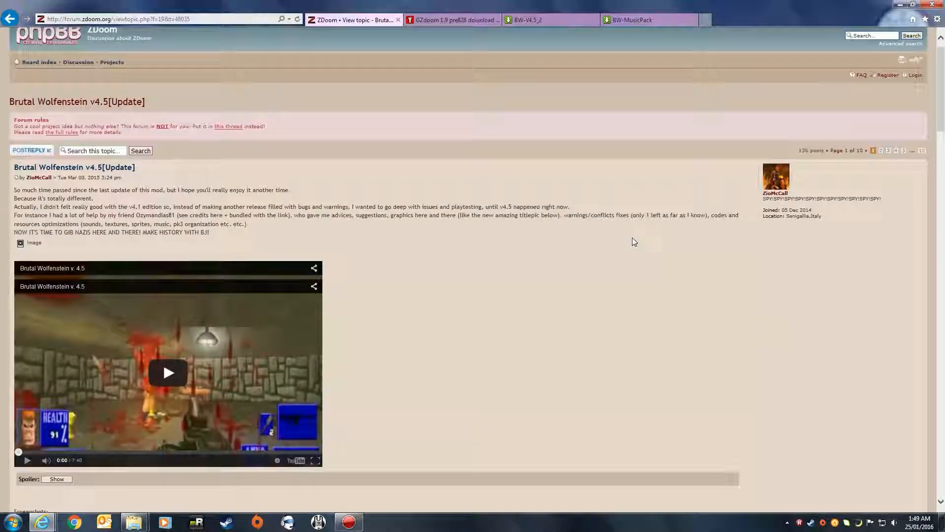
{"action": "scroll", "scroll_direction": "down", "scroll_amount": 3}
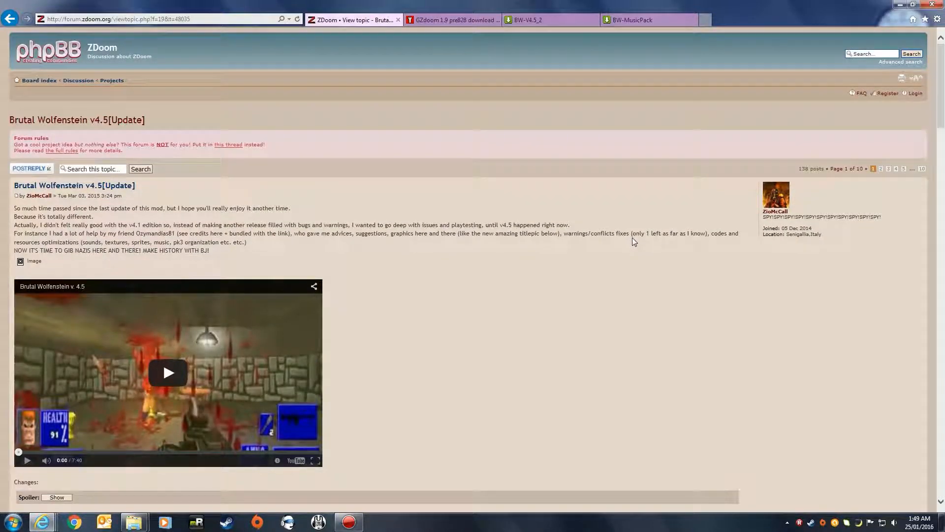
{"action": "mouse_move", "coordinate": [528, 20]}
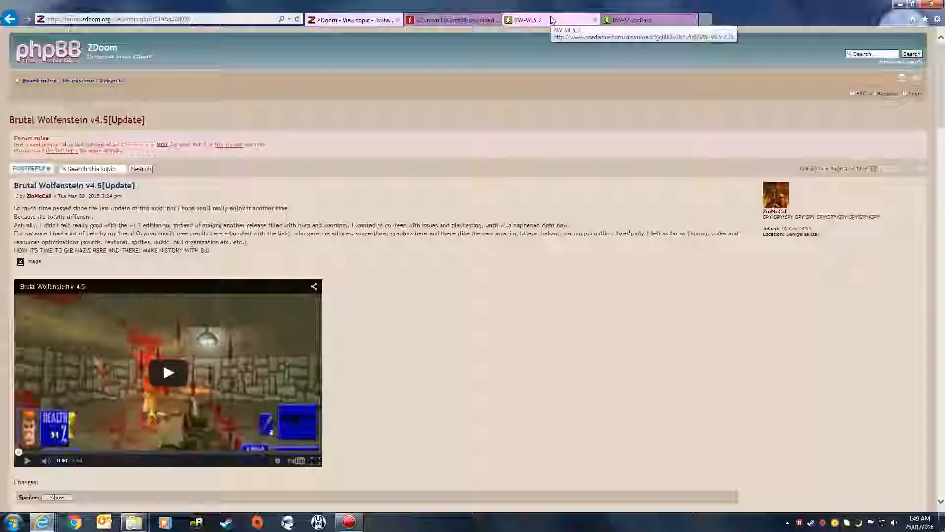
Start the BW-V4.5_2.7z MediaFire download, check the Save As location, and cancel the dialog
{"action": "left_click", "coordinate": [531, 20]}
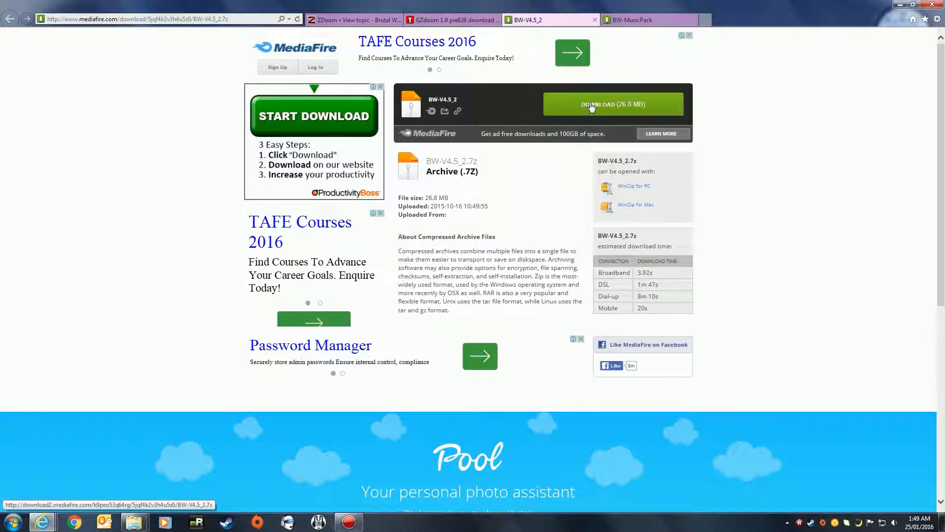
{"action": "left_click", "coordinate": [613, 103]}
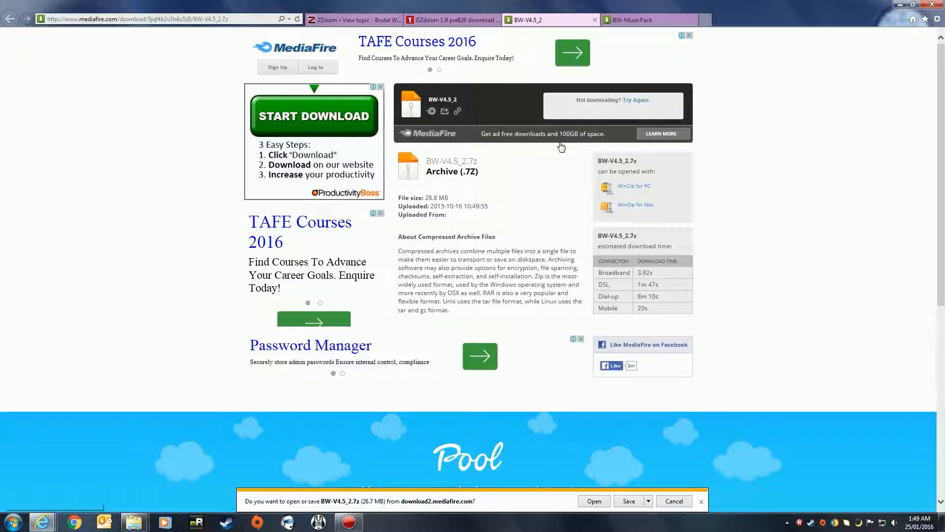
{"action": "mouse_move", "coordinate": [647, 505]}
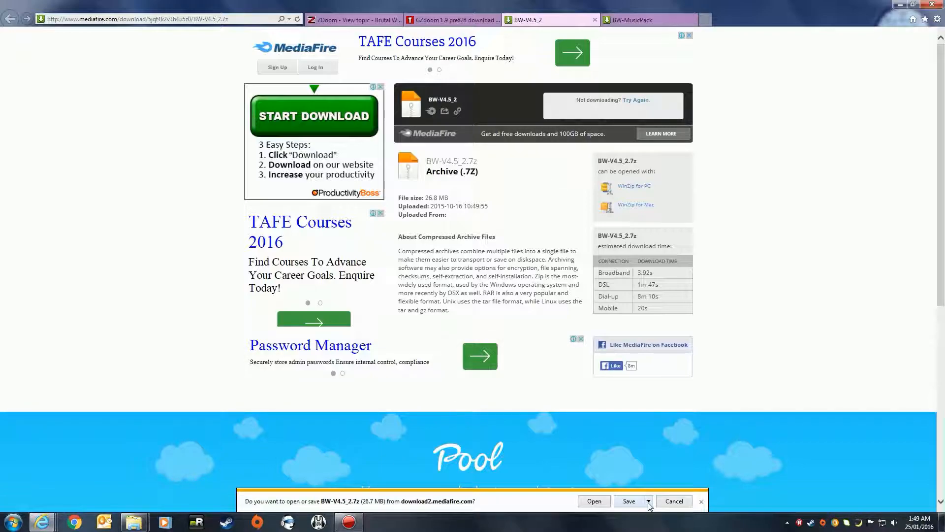
{"action": "left_click", "coordinate": [627, 501]}
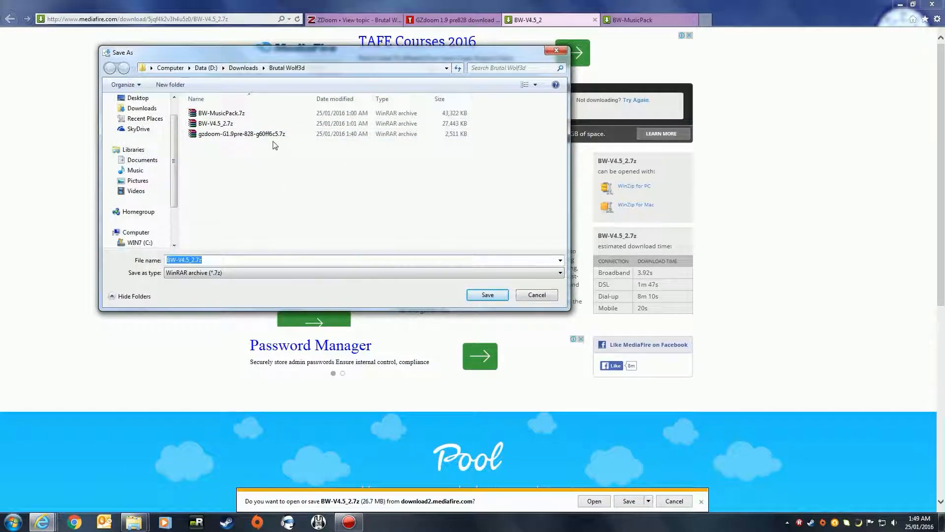
{"action": "mouse_move", "coordinate": [303, 175]}
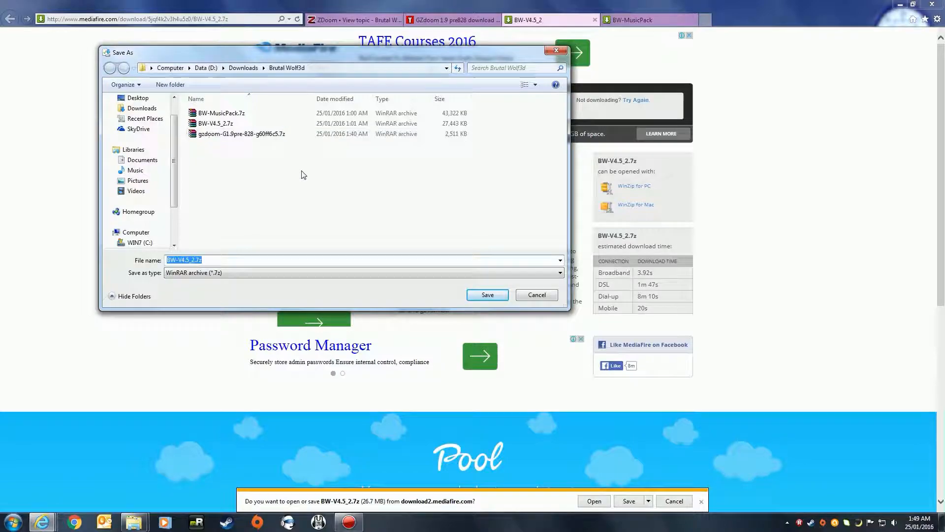
{"action": "left_click", "coordinate": [536, 294]}
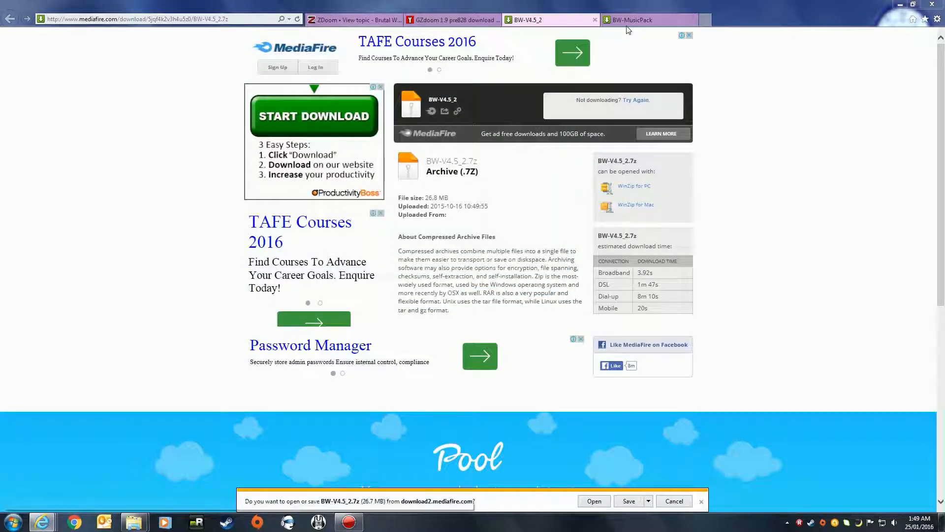
{"action": "mouse_move", "coordinate": [632, 19]}
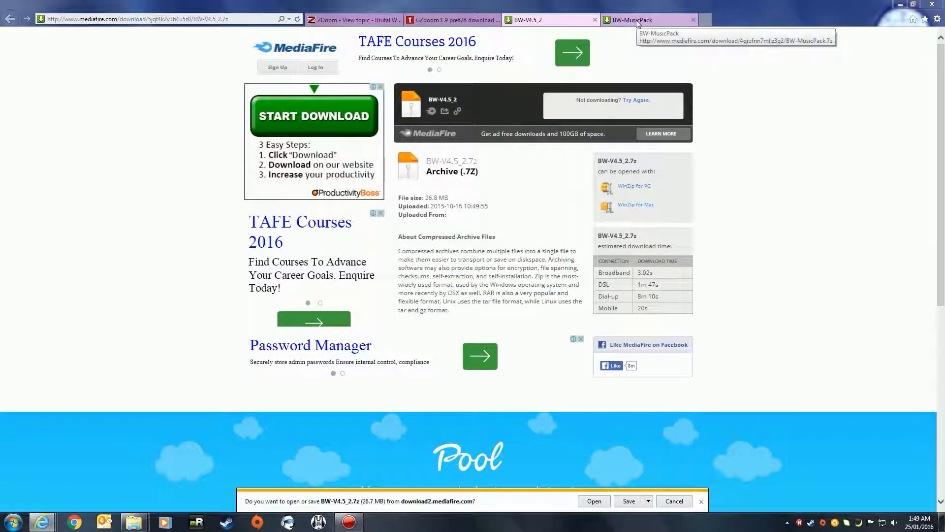
Start the BW-MusicPack.7z MediaFire download, check the Save As location, and cancel the dialog
{"action": "left_click", "coordinate": [647, 20]}
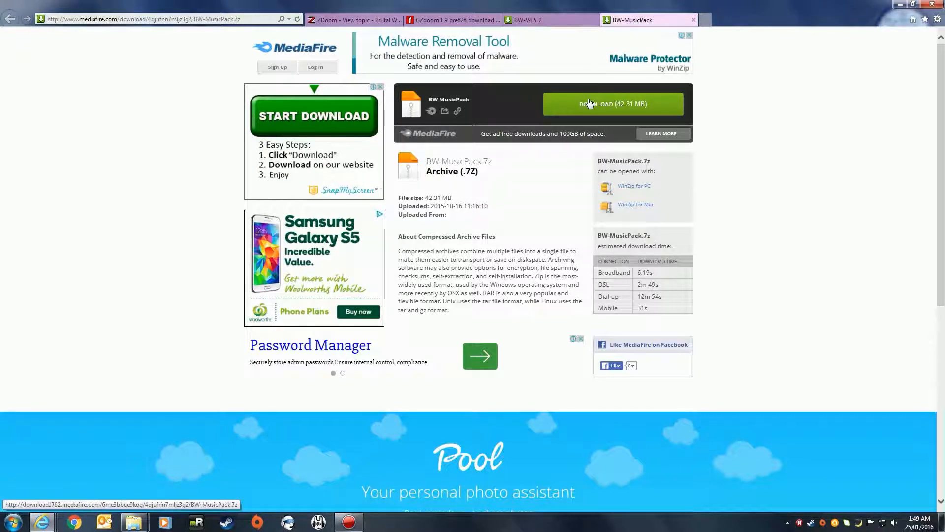
{"action": "left_click", "coordinate": [613, 104]}
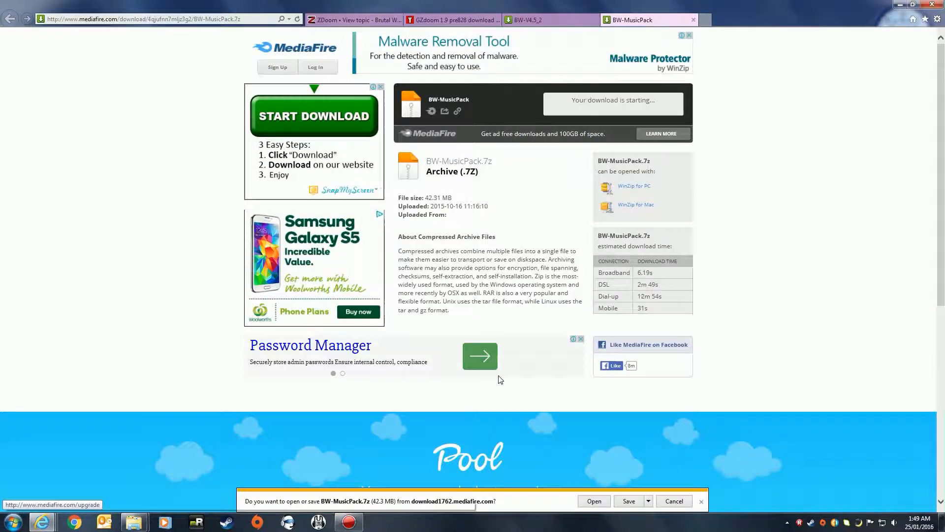
{"action": "mouse_move", "coordinate": [672, 514]}
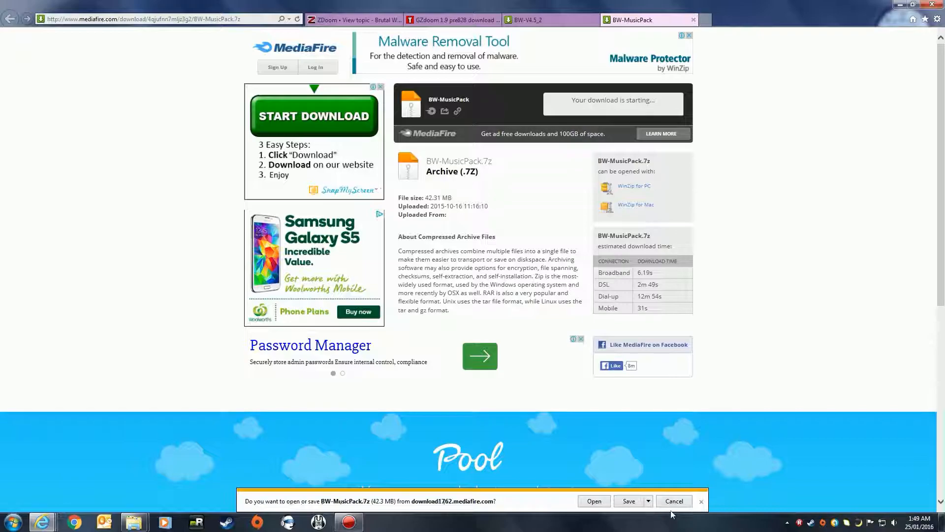
{"action": "left_click", "coordinate": [628, 501]}
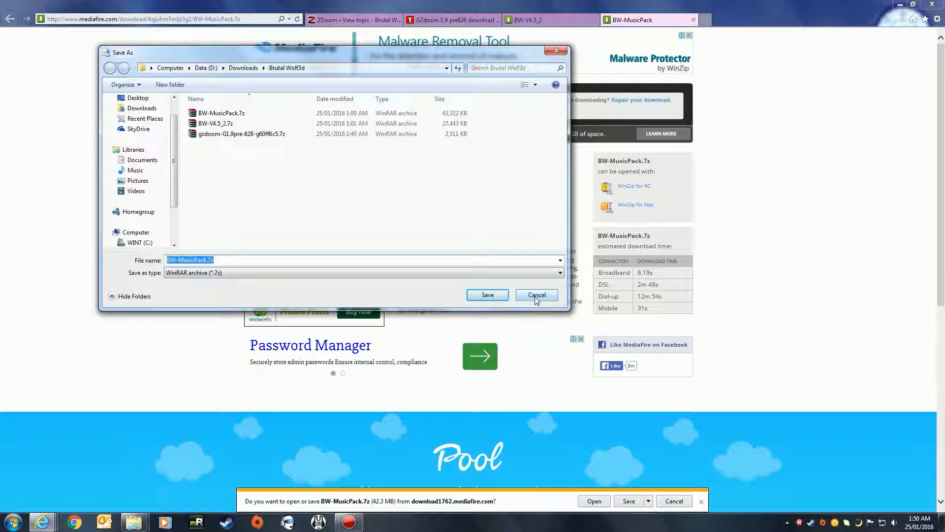
{"action": "left_click", "coordinate": [535, 295]}
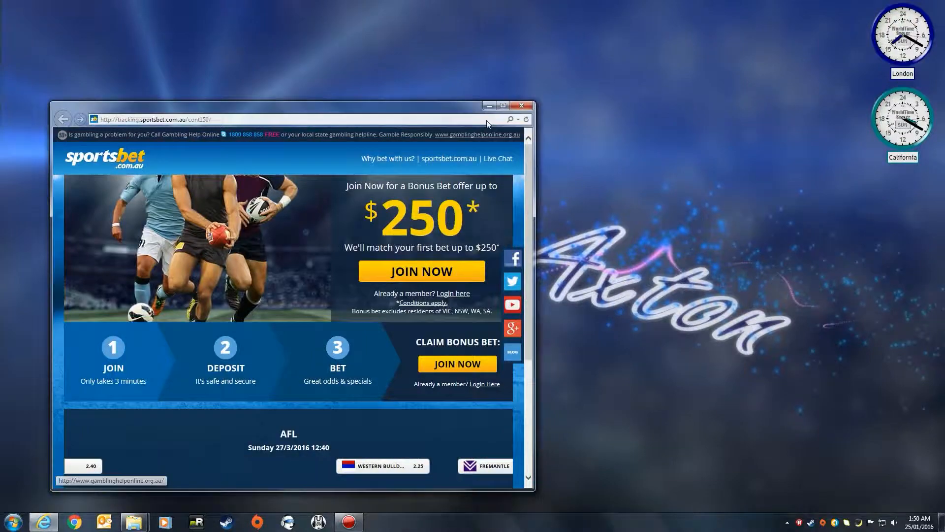
Close the betting advert window and return to the Brutal Wolf3D game folder
{"action": "left_click", "coordinate": [520, 105]}
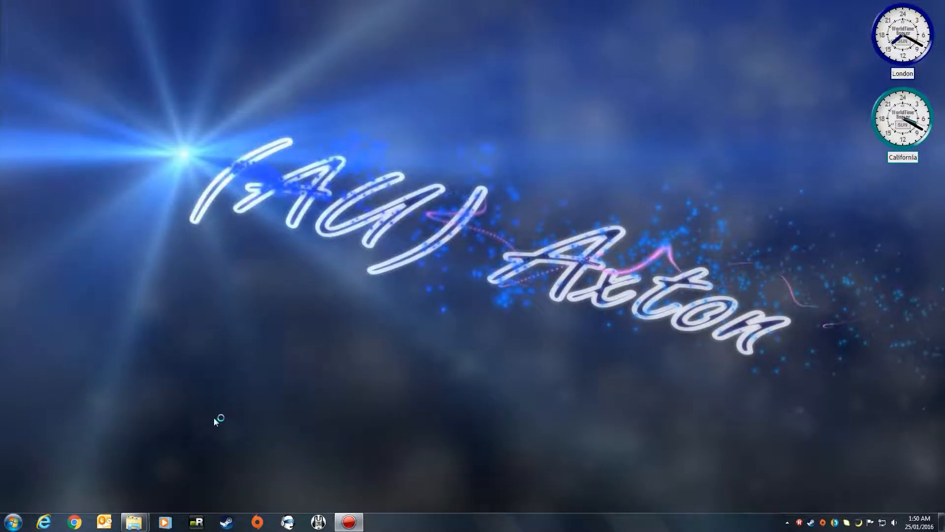
{"action": "mouse_move", "coordinate": [134, 521]}
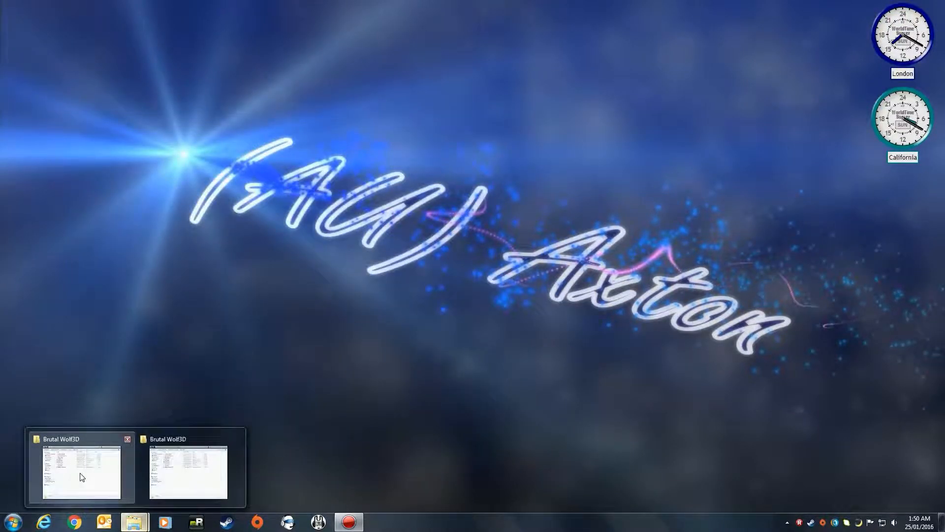
{"action": "left_click", "coordinate": [82, 467]}
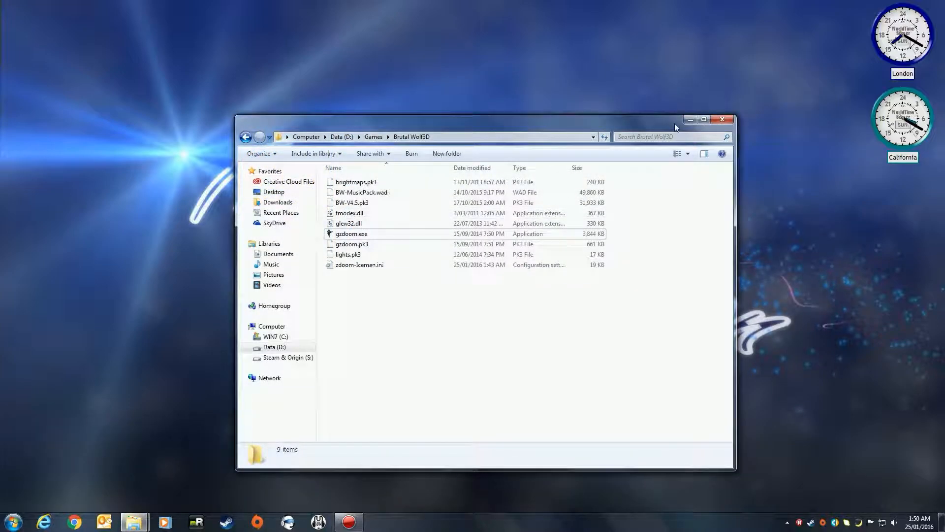
Browse via Computer to D:\Downloads\Brutal Wolf3d and open the gzdoom archive there
{"action": "left_click", "coordinate": [11, 522]}
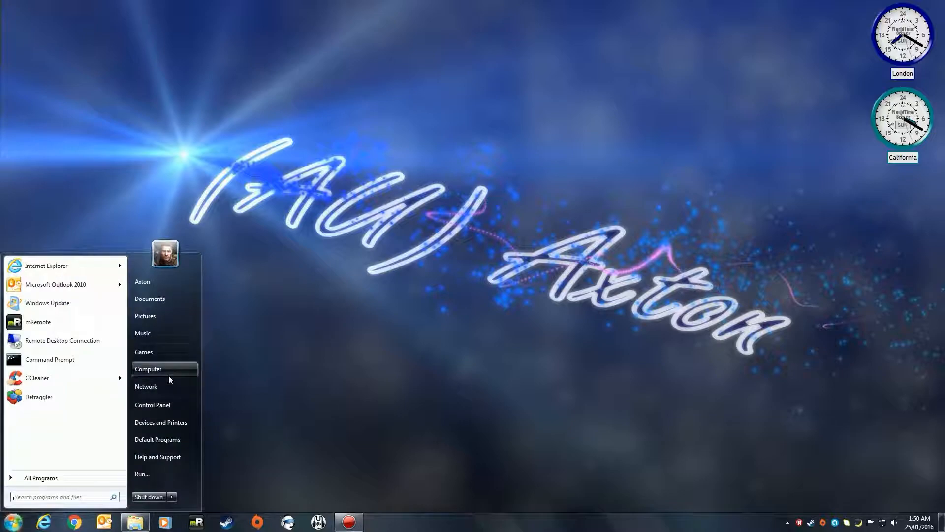
{"action": "left_click", "coordinate": [149, 370]}
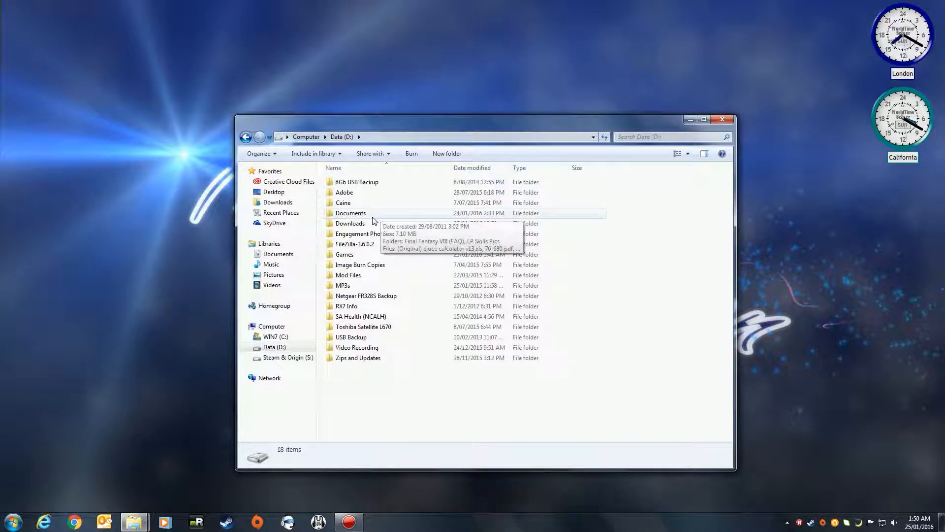
{"action": "double_click", "coordinate": [350, 223]}
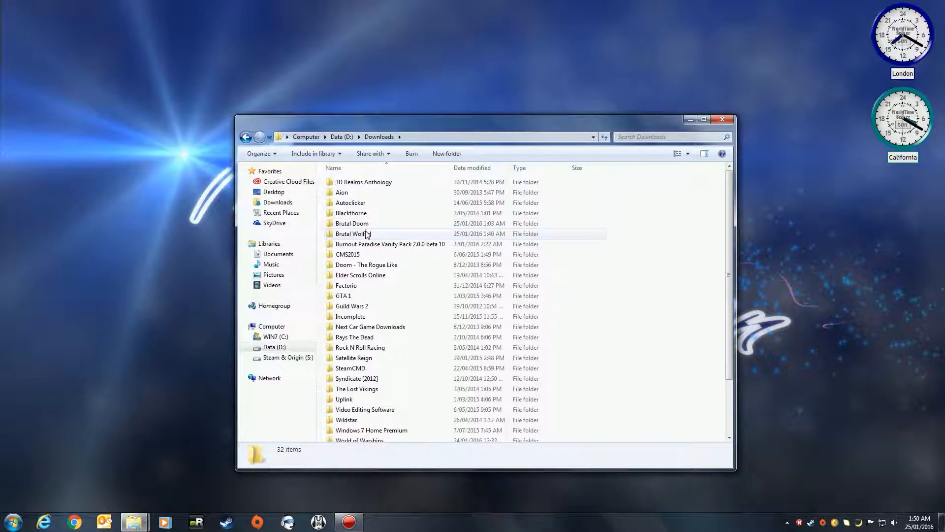
{"action": "double_click", "coordinate": [352, 234]}
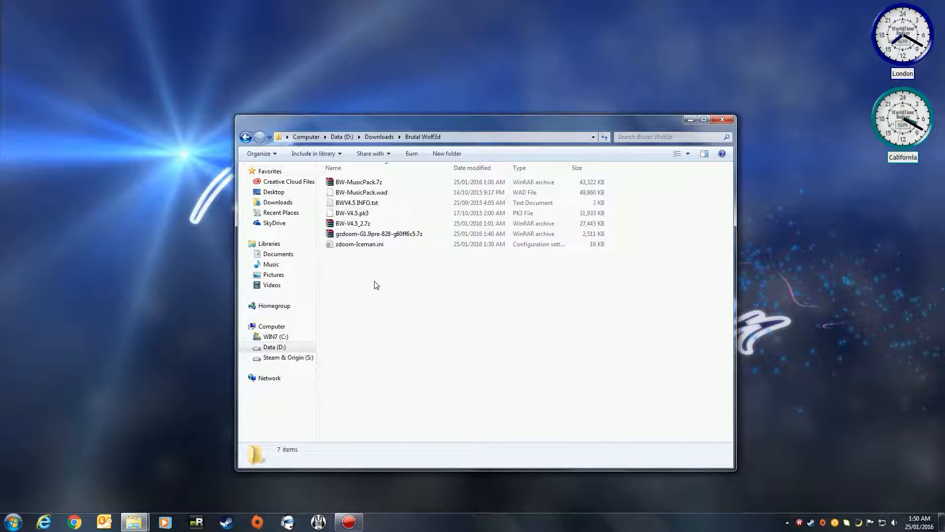
{"action": "mouse_move", "coordinate": [407, 253]}
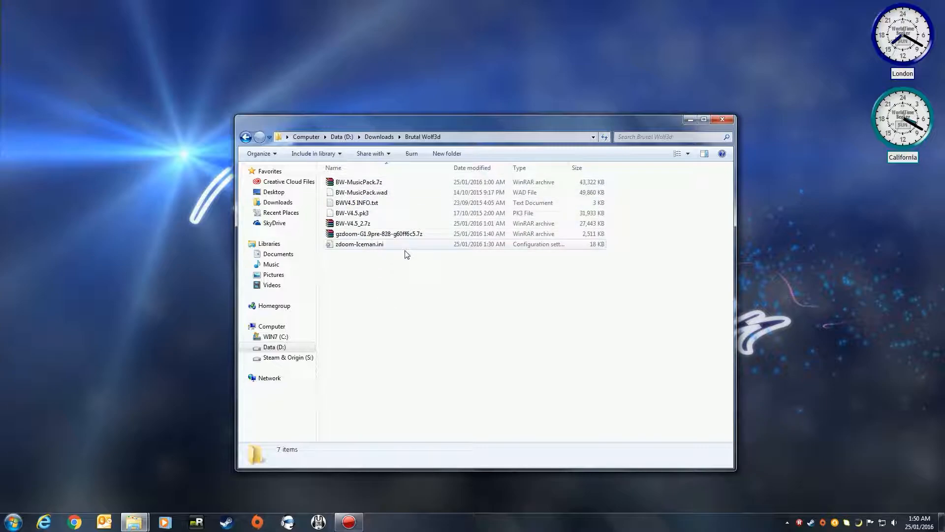
{"action": "left_click", "coordinate": [378, 233]}
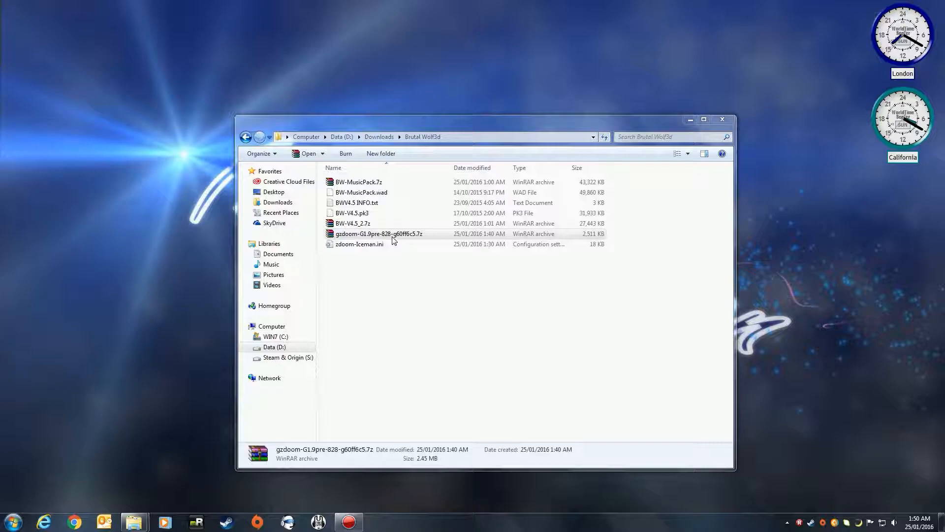
{"action": "double_click", "coordinate": [378, 233]}
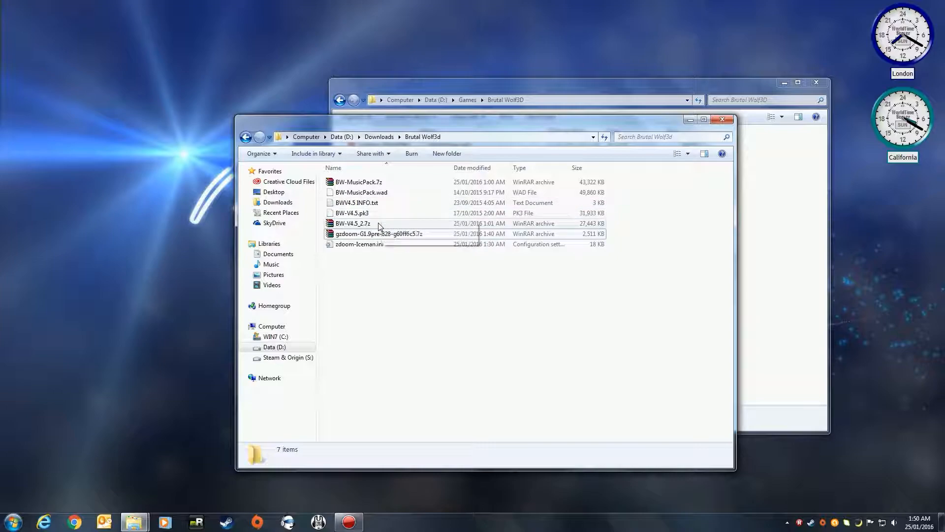
Open the BW-V4.5_2.7z and BW-MusicPack.7z archives alongside the game folder, dismissing the WinRAR nag
{"action": "double_click", "coordinate": [352, 224]}
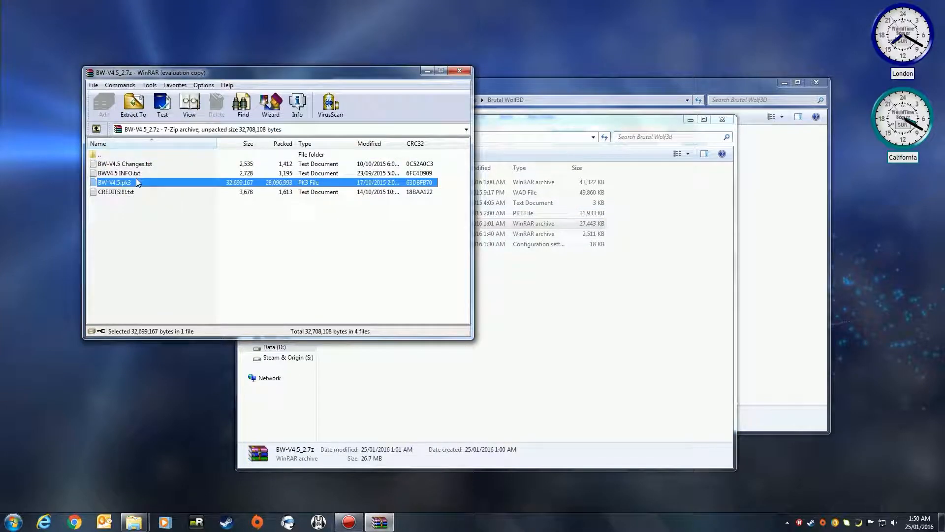
{"action": "mouse_move", "coordinate": [324, 217]}
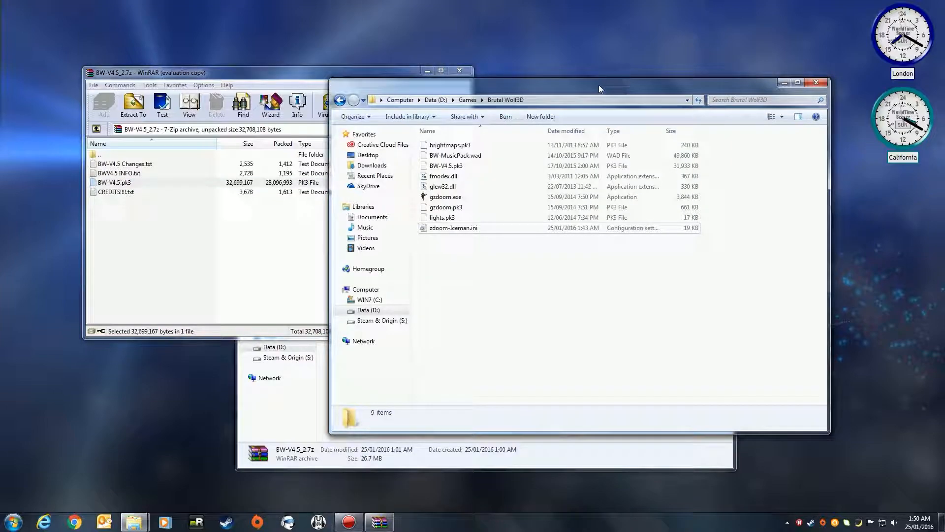
{"action": "left_click", "coordinate": [447, 165]}
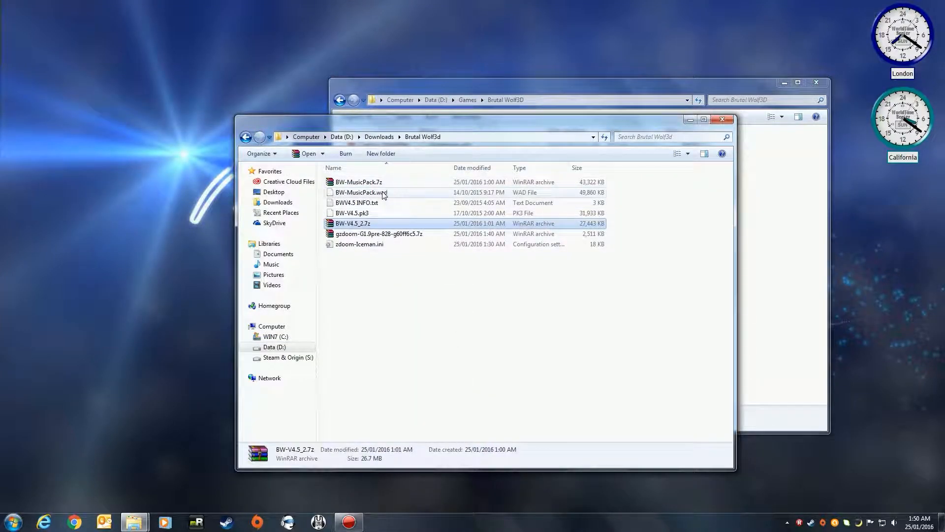
{"action": "double_click", "coordinate": [358, 181]}
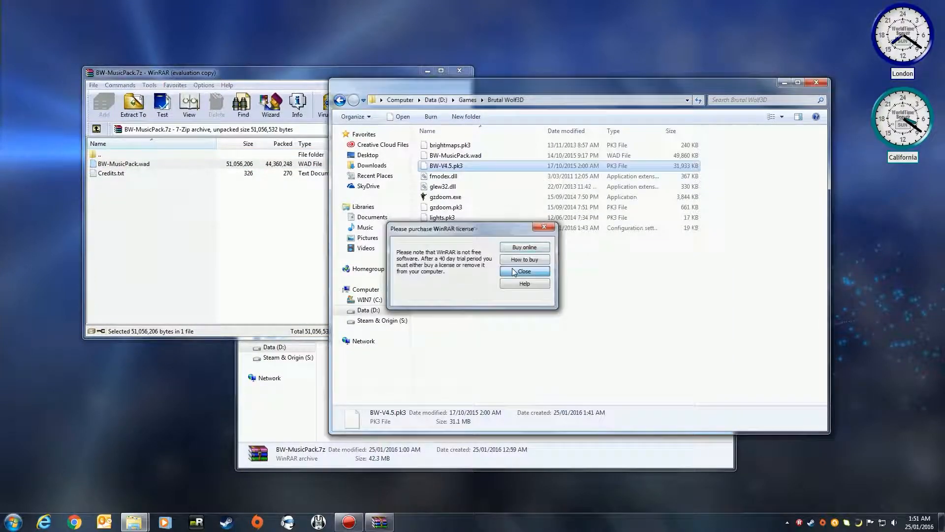
{"action": "left_click", "coordinate": [523, 270]}
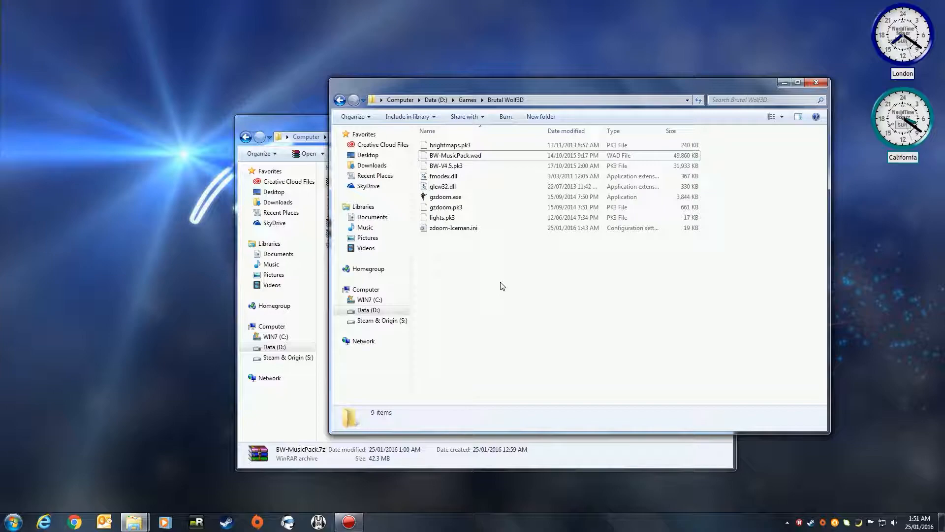
{"action": "mouse_move", "coordinate": [468, 248]}
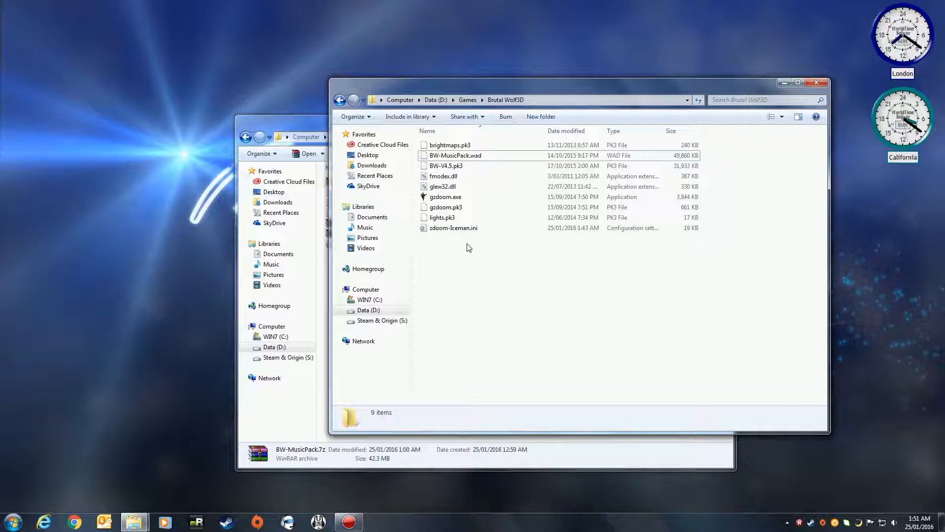
Check zdoom-Iceman.ini's [Doom.Autoload] Path= lines list BW-V4.5.pk3 and BW-MusicPack.wad
{"action": "double_click", "coordinate": [453, 227]}
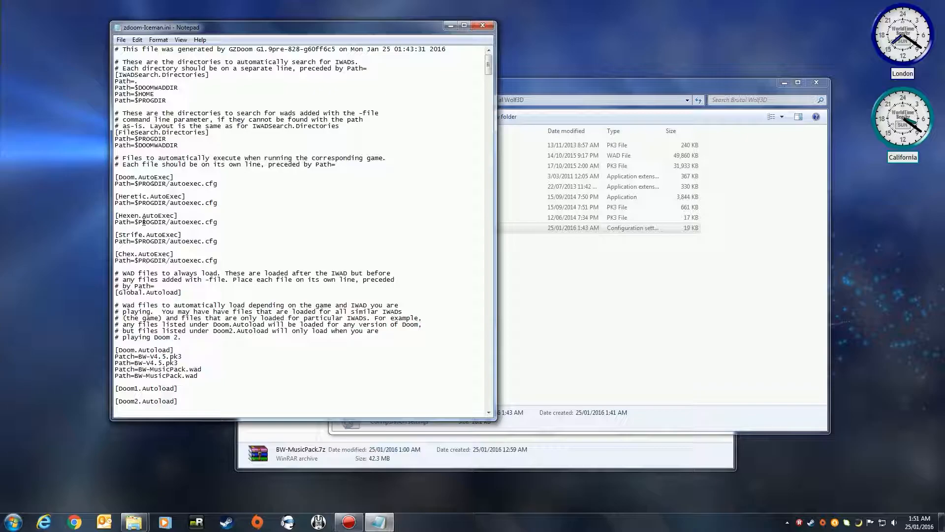
{"action": "scroll", "scroll_direction": "down", "scroll_amount": 3}
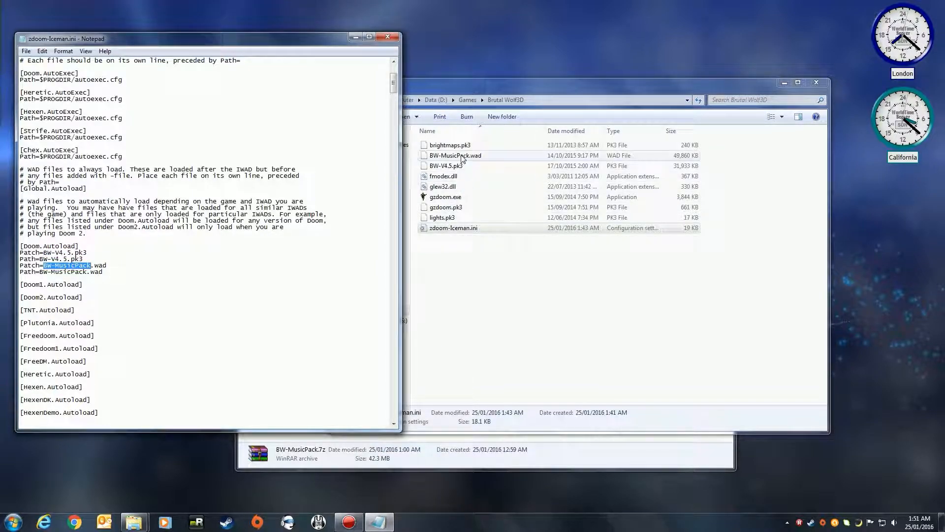
{"action": "mouse_move", "coordinate": [489, 158]}
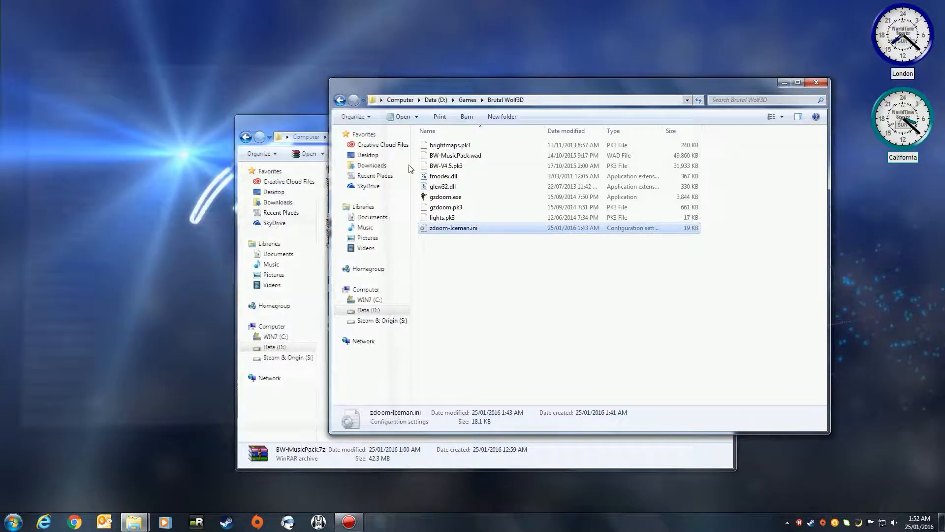
Run gzdoom.exe past the security warning to the IWAD selection list, then cancel out
{"action": "double_click", "coordinate": [445, 197]}
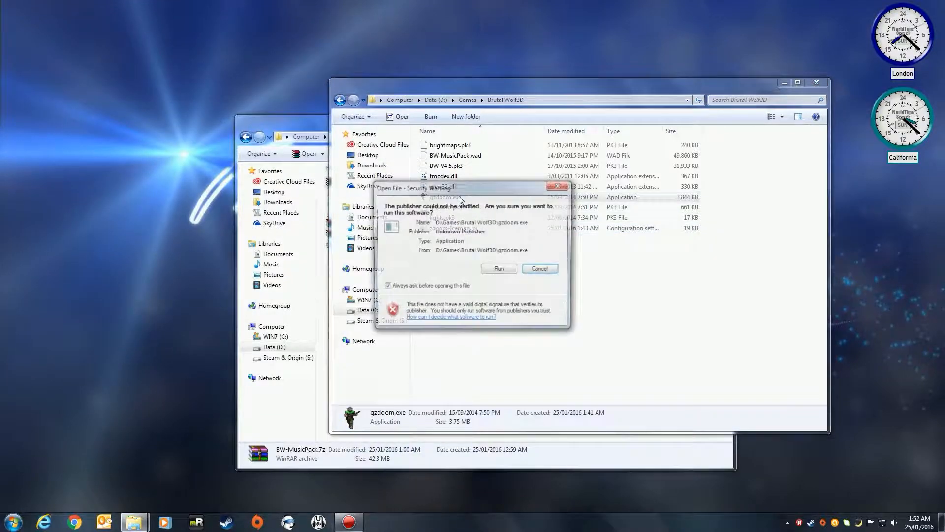
{"action": "left_click", "coordinate": [498, 268]}
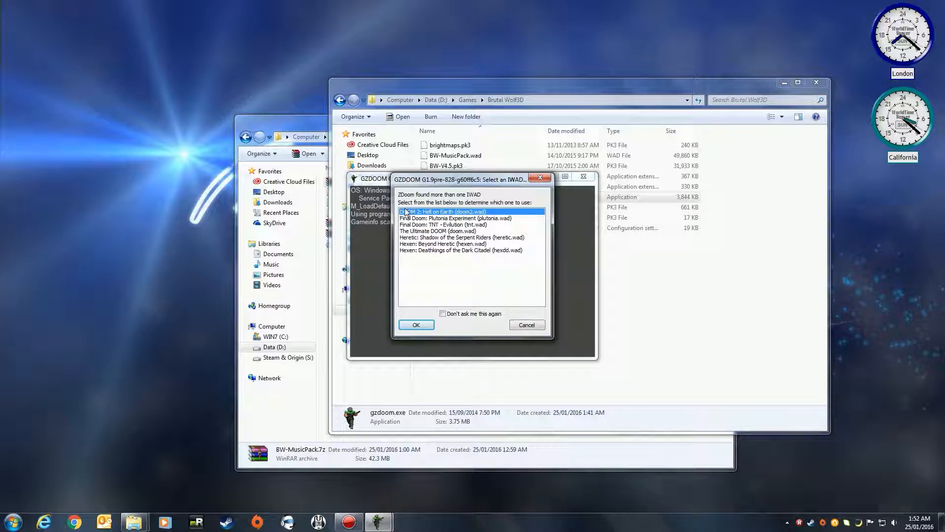
{"action": "mouse_move", "coordinate": [476, 296]}
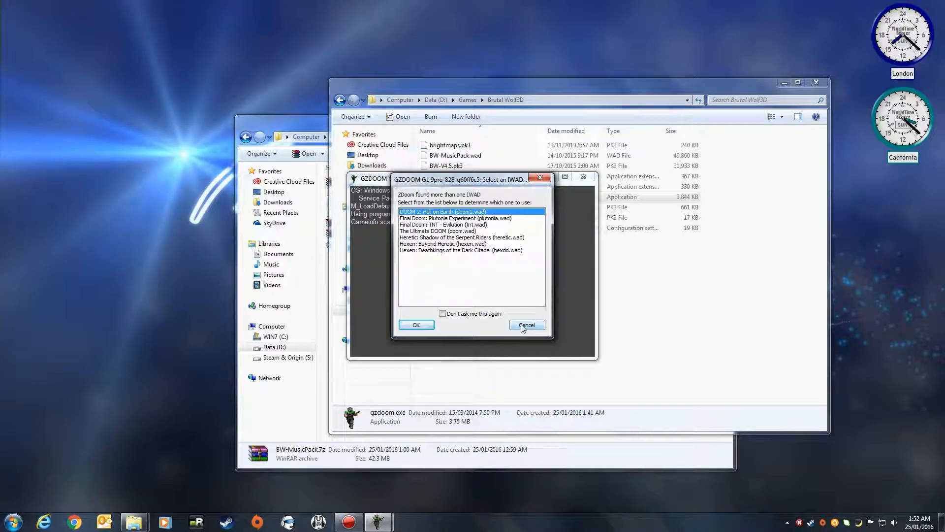
{"action": "left_click", "coordinate": [525, 324]}
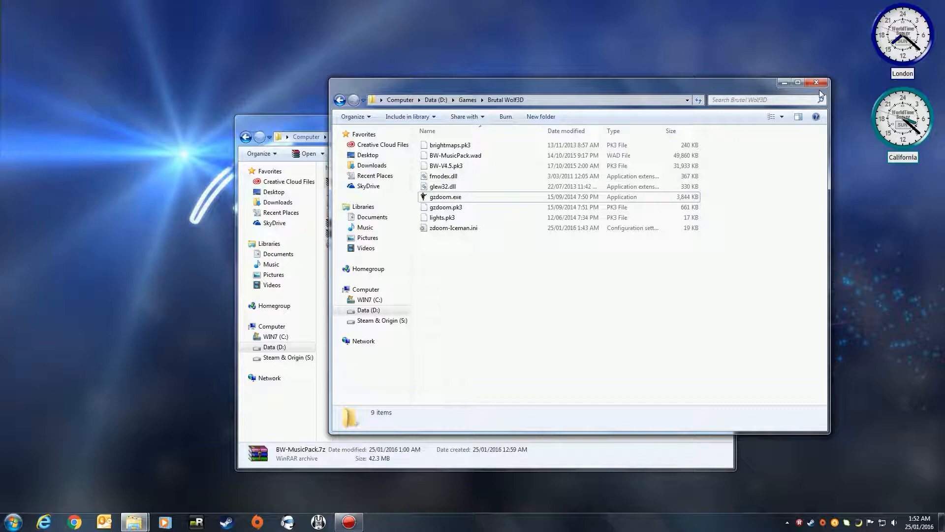
Close the Explorer windows, leaving the empty desktop
{"action": "left_click", "coordinate": [818, 83]}
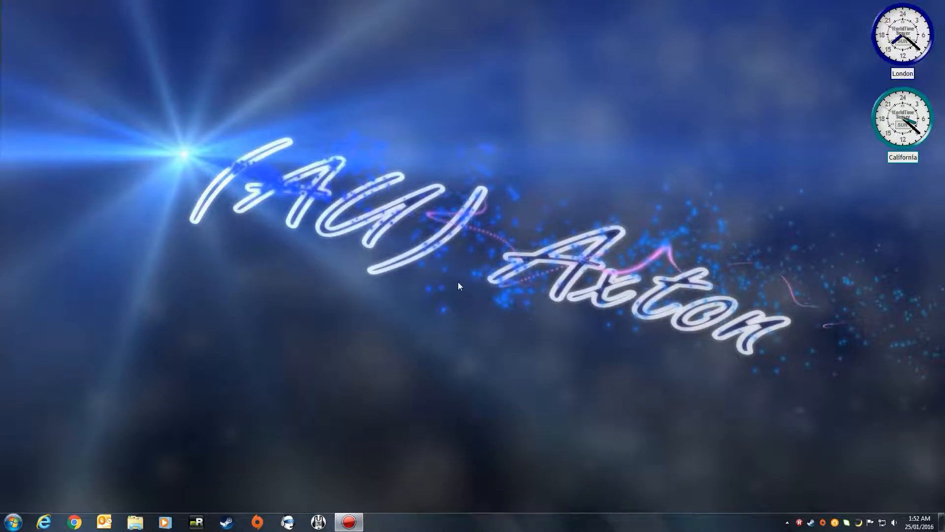
{"action": "mouse_move", "coordinate": [470, 307]}
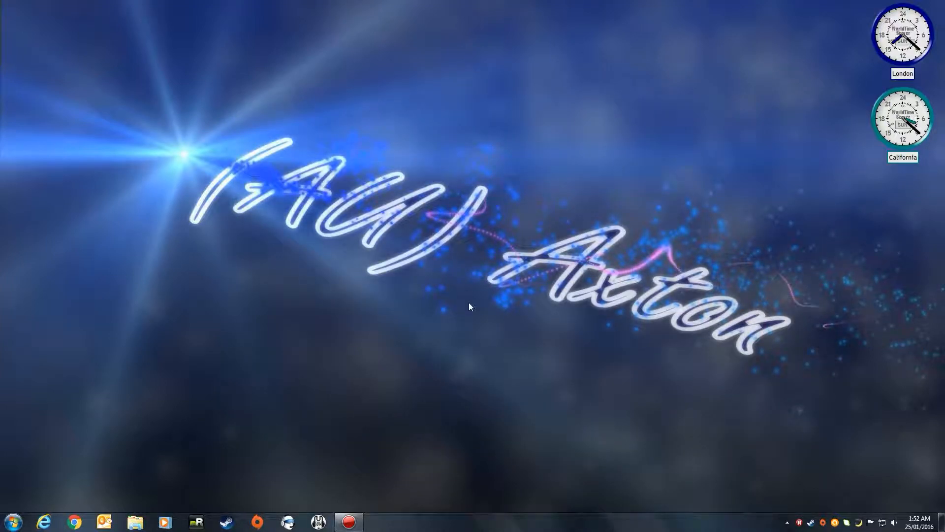